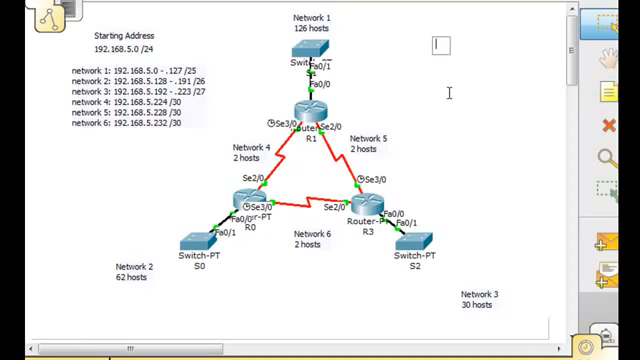
# Step: Place a red 'EIGRP' heading note at the top right of the topology
pyautogui.write('EIGRP')
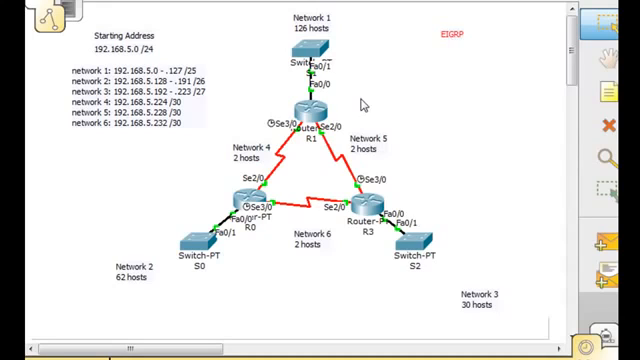
pyautogui.moveTo(365, 98)
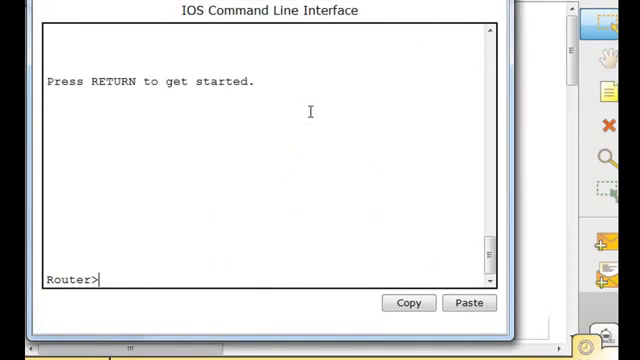
# Step: On R1 run enable, conf t and router eigrp 1 to enter EIGRP AS 1 configuration
pyautogui.write('enable')
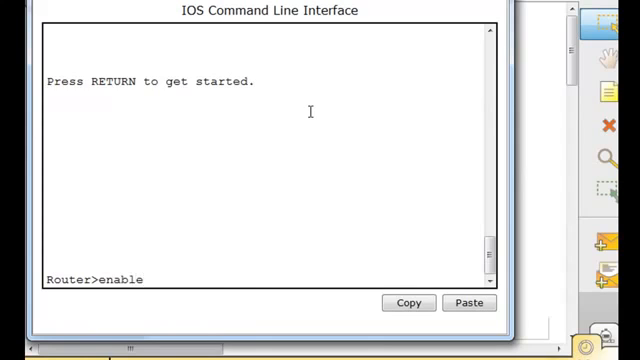
pyautogui.write('conf t')
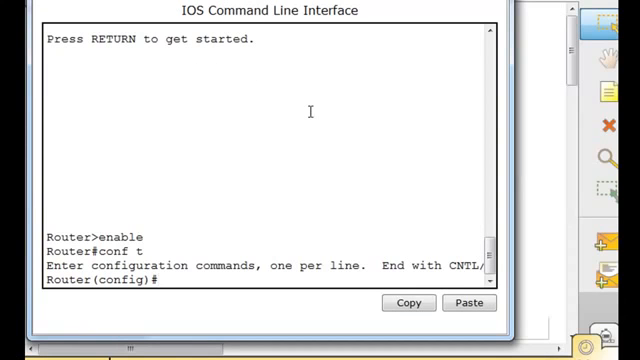
pyautogui.write('router')
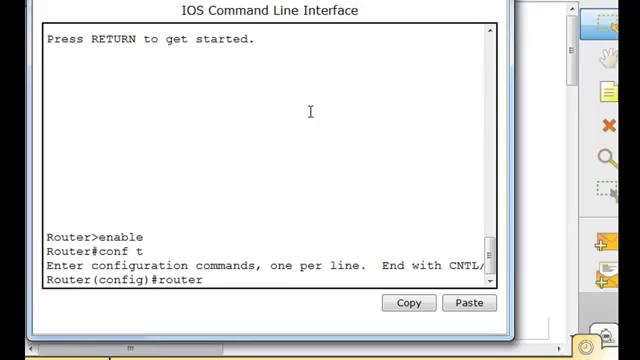
pyautogui.write('eigrp 1')
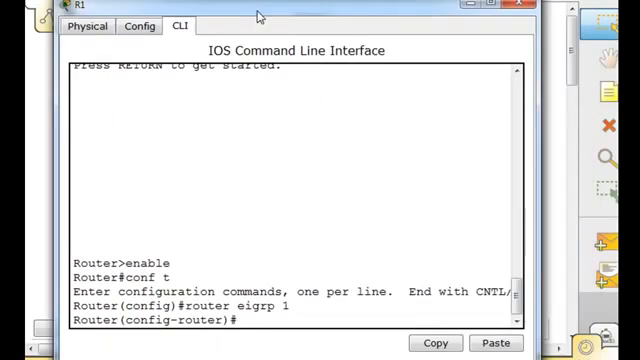
# Step: On R1 enter network 192.168.5.0 with wildcard 0.0.0.127, correcting the last octet to 127
pyautogui.write('ne')
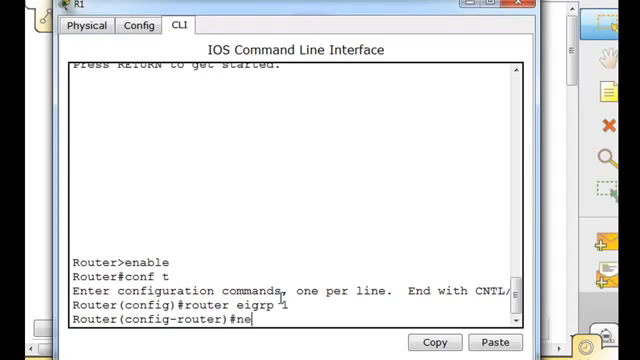
pyautogui.write('twork')
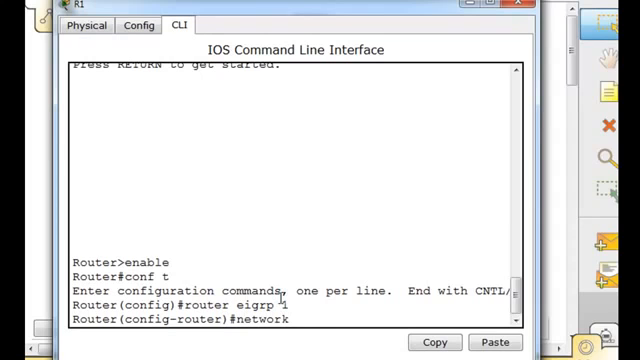
pyautogui.write('192.168.5.0')
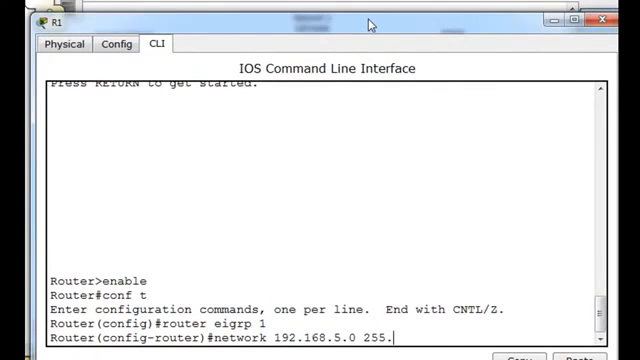
pyautogui.write('255.255.')
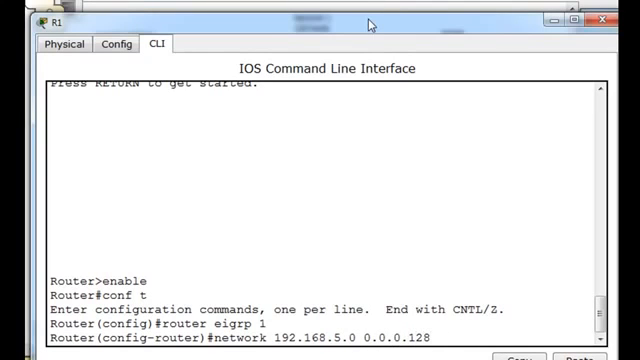
pyautogui.press('BackSpace')
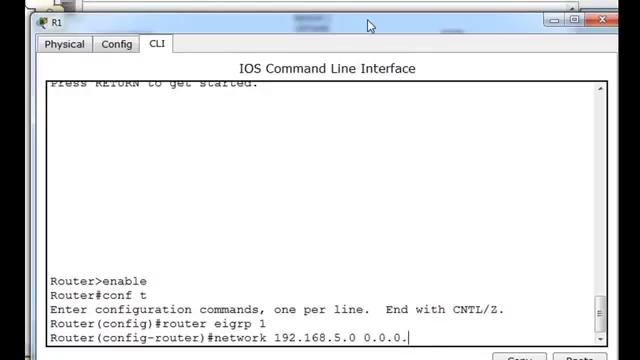
pyautogui.write('127')
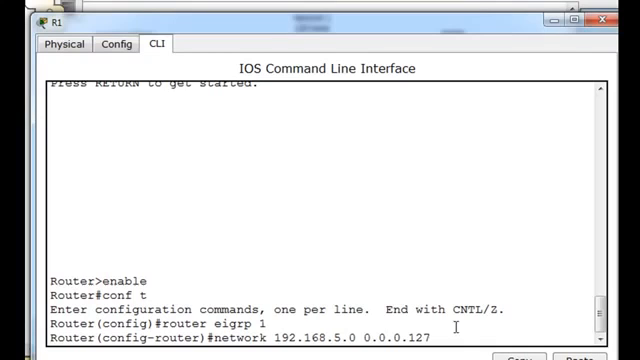
pyautogui.moveTo(543, 23)
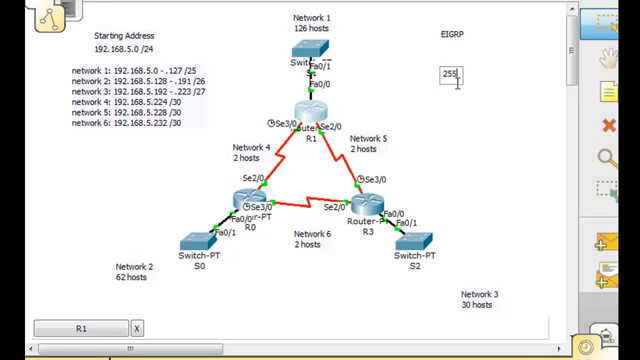
# Step: Add a note under the EIGRP label listing 255.255.255.255 above 255.255.255.128
pyautogui.write('255.255.255')
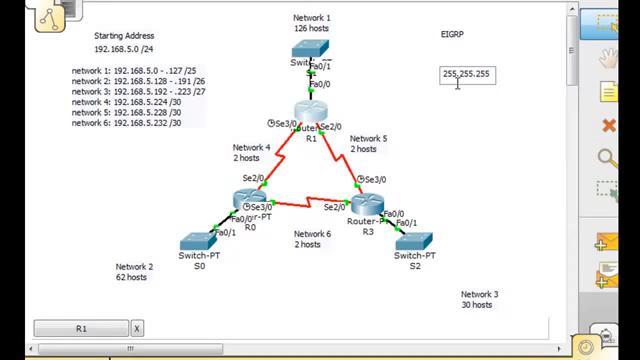
pyautogui.write('2')
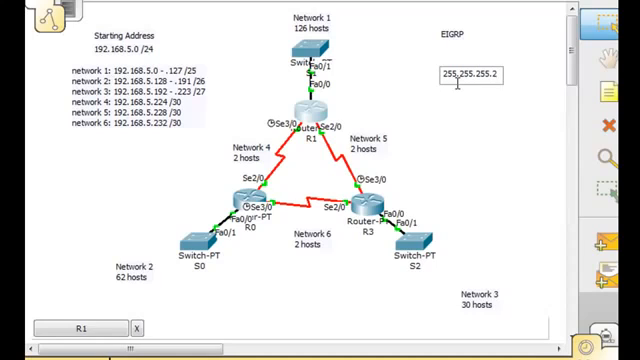
pyautogui.write('55')
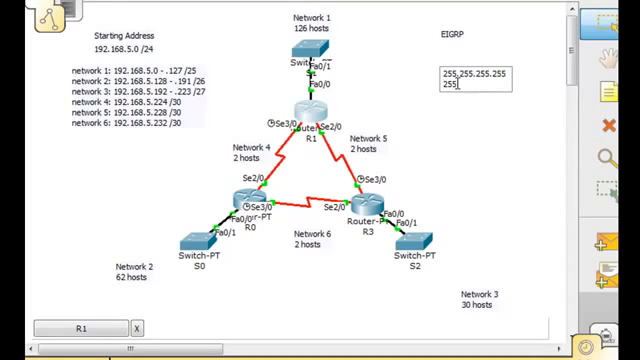
pyautogui.write('255.255.128')
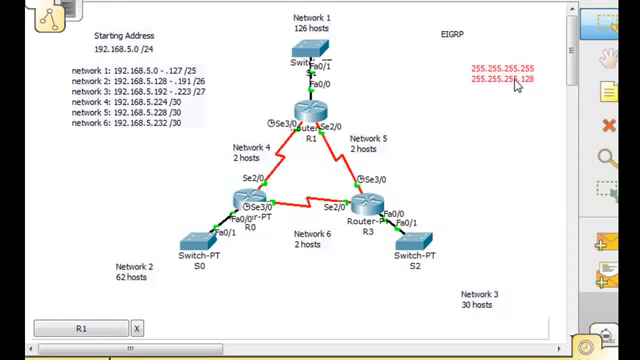
pyautogui.moveTo(388, 90)
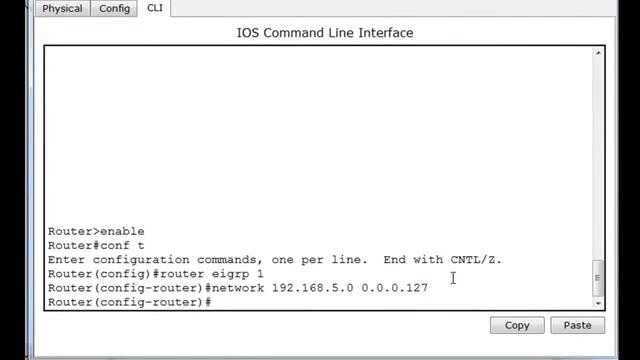
# Step: Re-enter network 192.168.5.0 0.0.0.127 and submit a mistyped 0.0.0.7 statement
pyautogui.write('network 192.168.5.0 0.0.0.127')
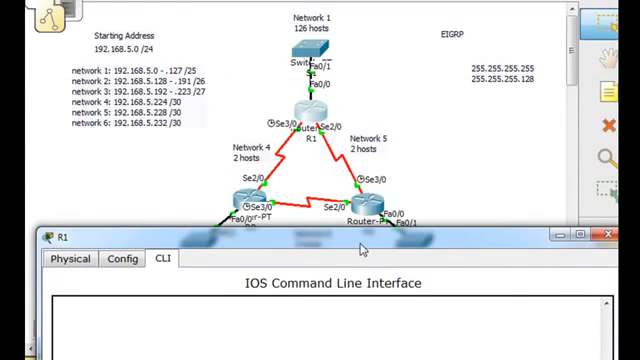
pyautogui.moveTo(205, 177)
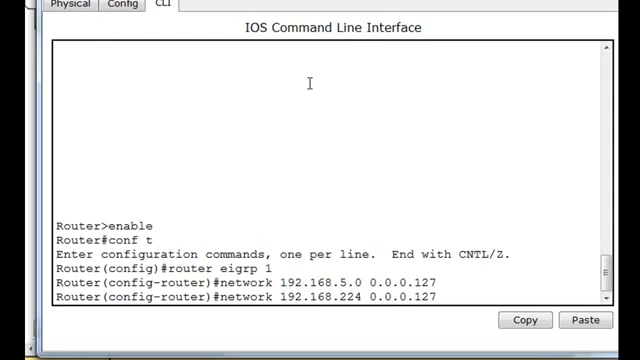
pyautogui.moveTo(451, 269)
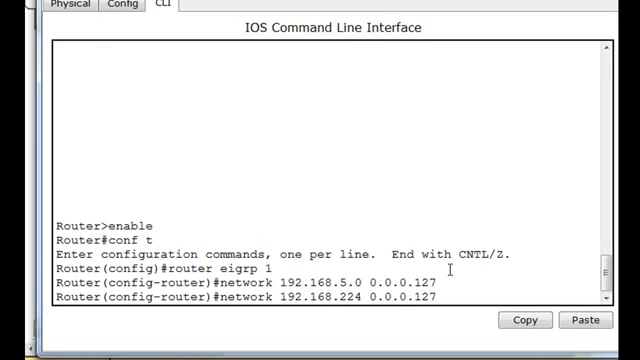
pyautogui.write('0.0.0.7')
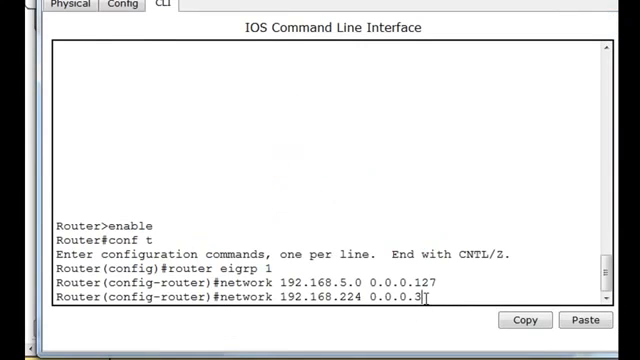
pyautogui.press('enter')
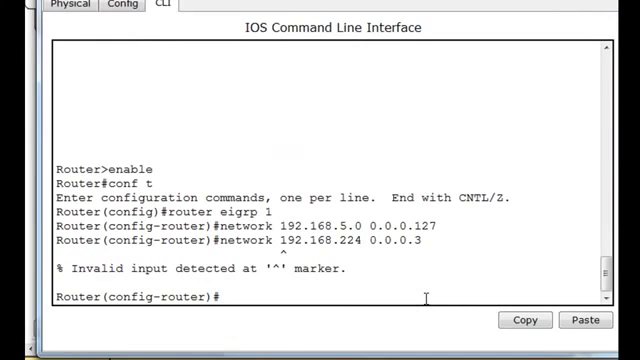
# Step: Advertise 192.168.5.224 and 192.168.5.228 with wildcard 0.0.0.3 under EIGRP 1
pyautogui.write('network 192.168.224 0.0.0.3')
pyautogui.write('network 192.168.5.228 0.0.0.3')
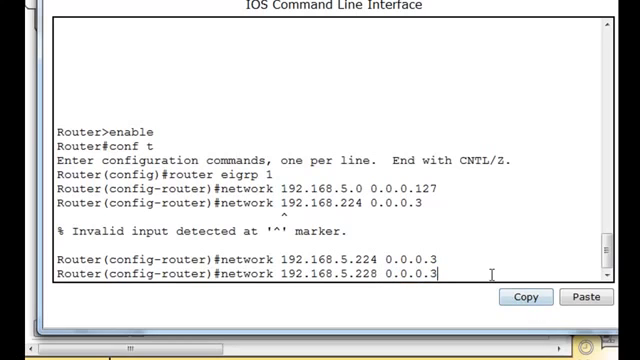
pyautogui.press('enter')
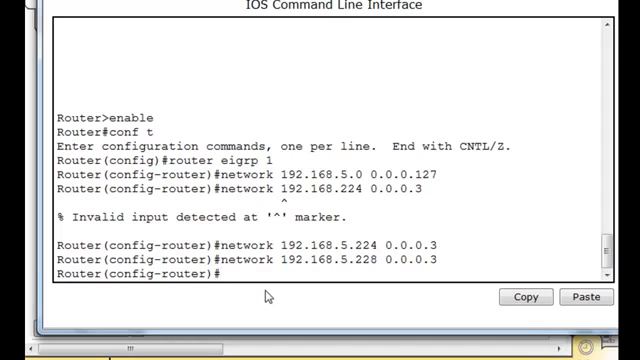
pyautogui.write('end')
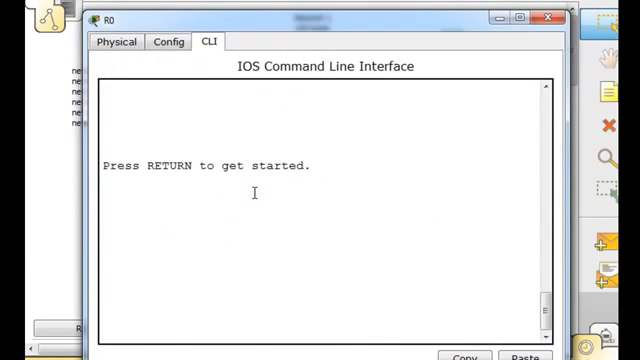
# Step: On R0 run enable, conf t and router eigrp 1 to start EIGRP AS 1
pyautogui.write('enabel')
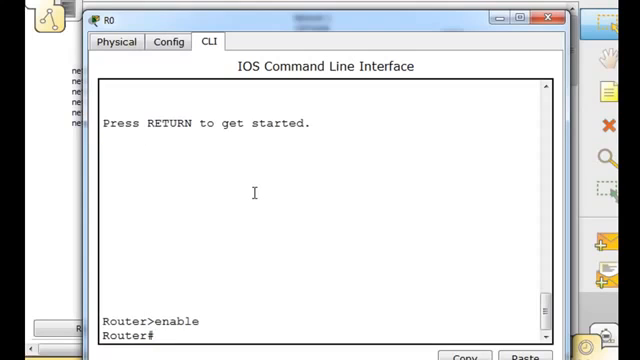
pyautogui.write('conf t')
pyautogui.write('rout')
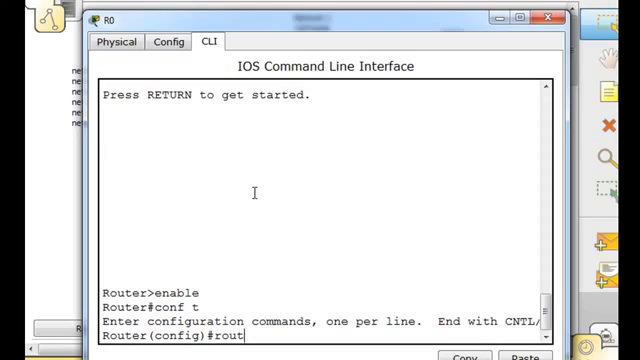
pyautogui.write('er eigr')
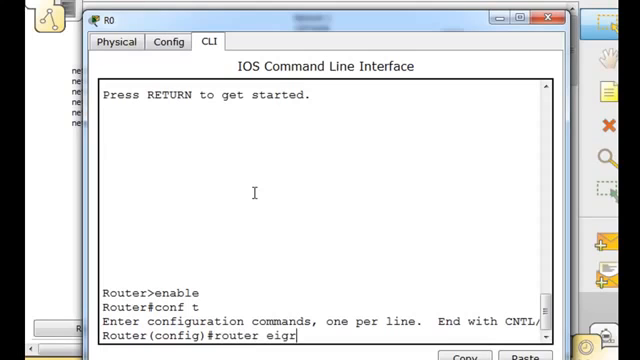
pyautogui.write('p')
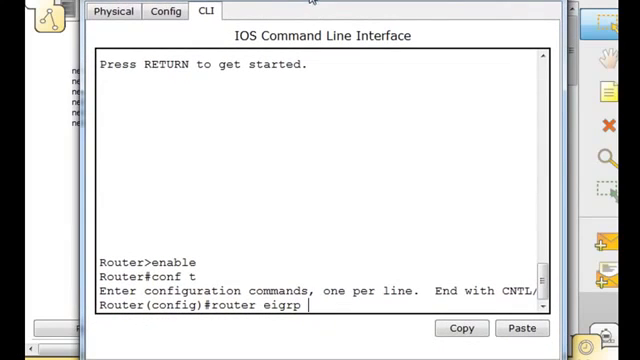
pyautogui.moveTo(306, 143)
pyautogui.write('netowor')
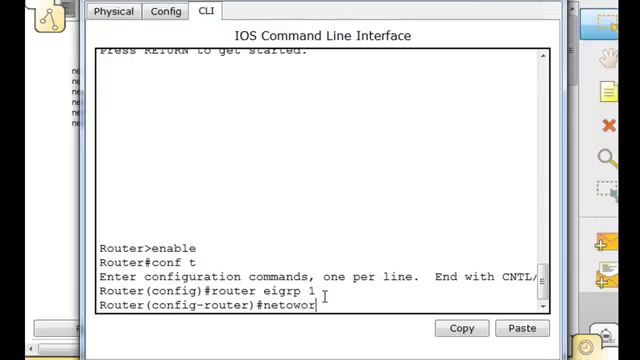
# Step: Advertise network 192.168.5.128 with wildcard 0.0.0.63 on R0
pyautogui.write('k')
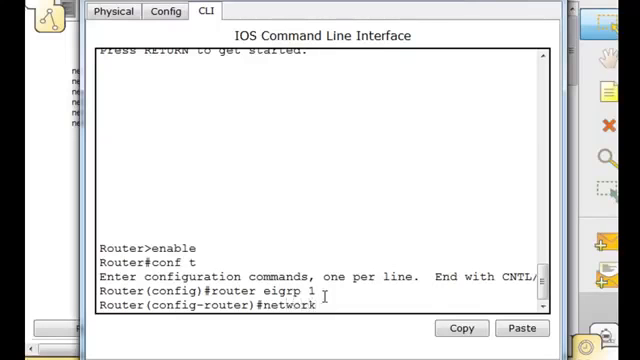
pyautogui.write('192.1')
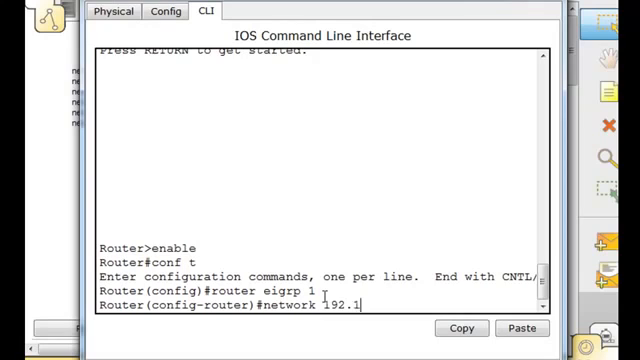
pyautogui.write('68.5.')
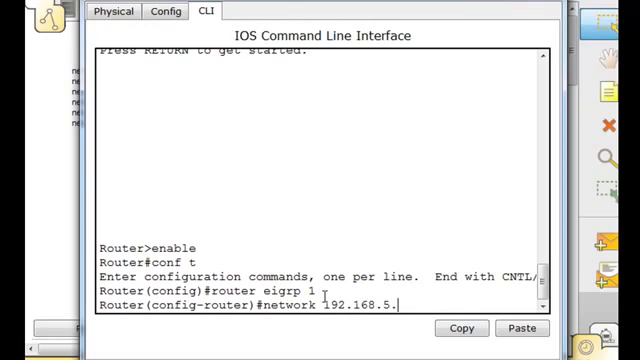
pyautogui.write('128')
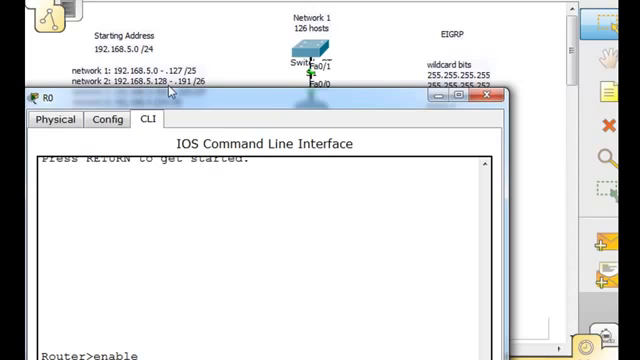
pyautogui.moveTo(215, 105)
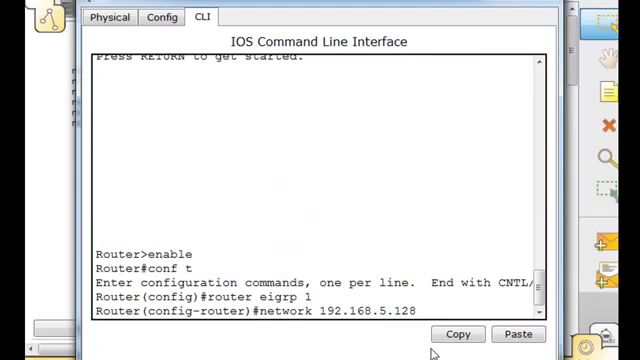
pyautogui.write('0.0.')
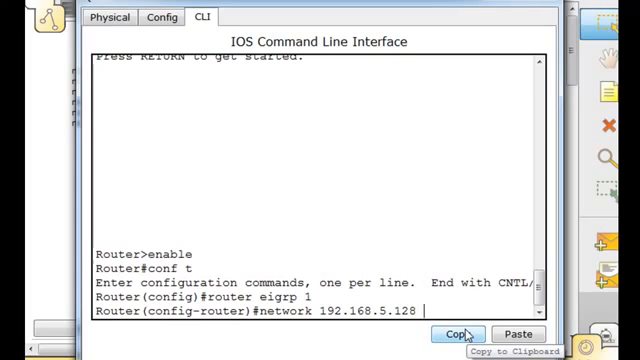
pyautogui.write('0.0.0.6')
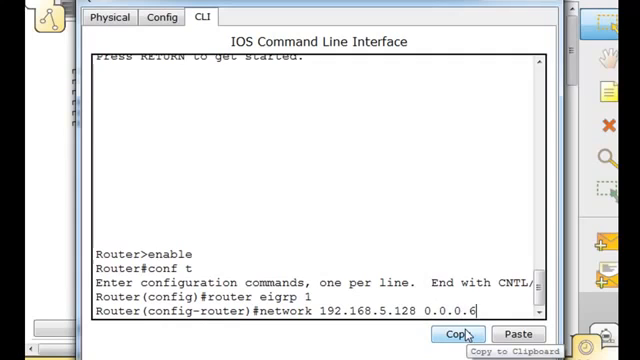
pyautogui.write('3')
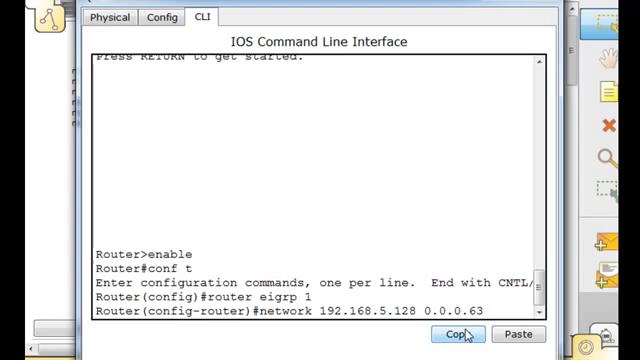
pyautogui.press('enter')
pyautogui.write('network 192.168.5.224 ')
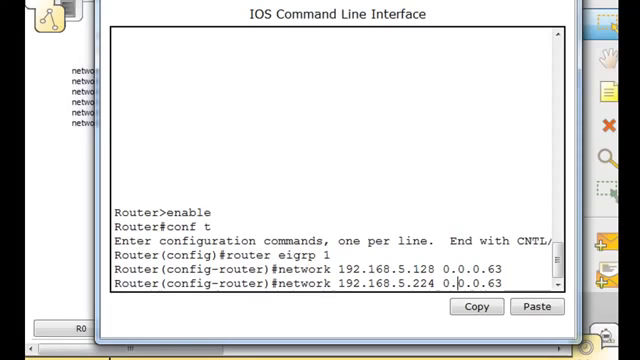
# Step: Advertise 192.168.5.224 and 192.168.5.232 with wildcard 0.0.0.3 on R0, then end configuration
pyautogui.write('0.0.0.3')
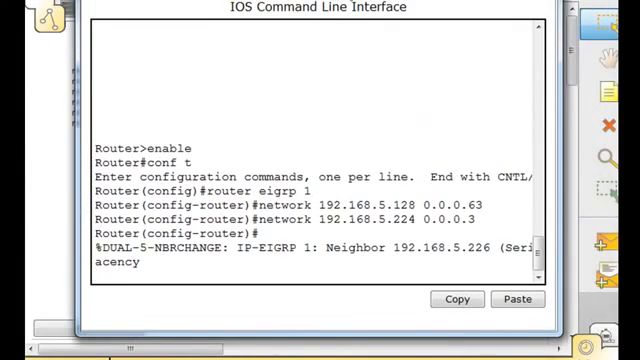
pyautogui.press('enter')
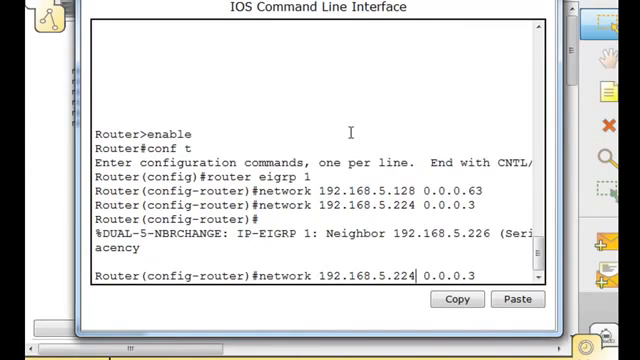
pyautogui.press('backspace')
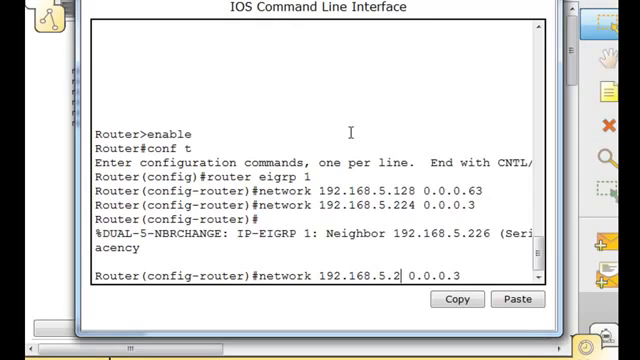
pyautogui.write('32')
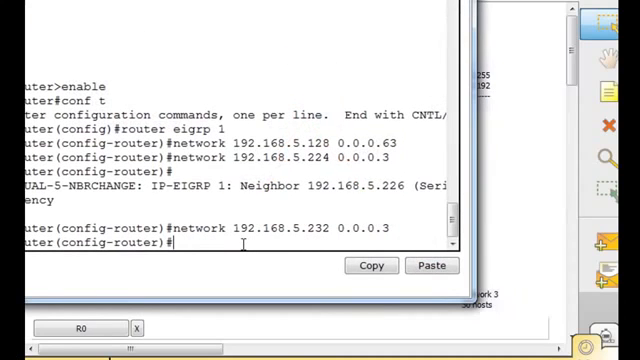
pyautogui.write('end')
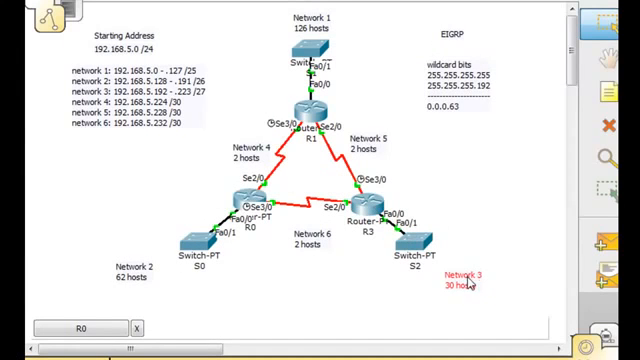
pyautogui.moveTo(105, 105)
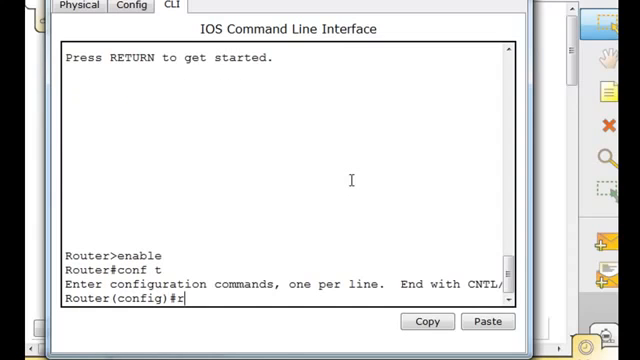
# Step: On R3 start EIGRP process 1 with router eigrp 1
pyautogui.write('outer ei')
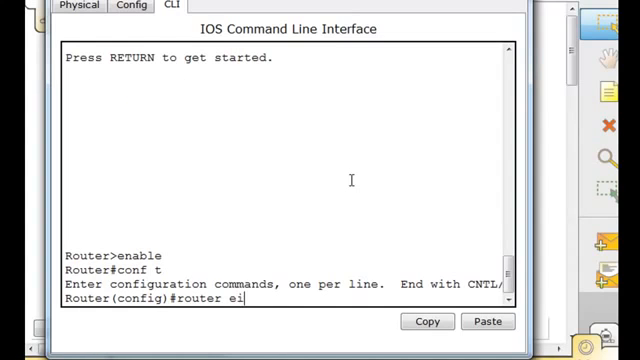
pyautogui.write('grp')
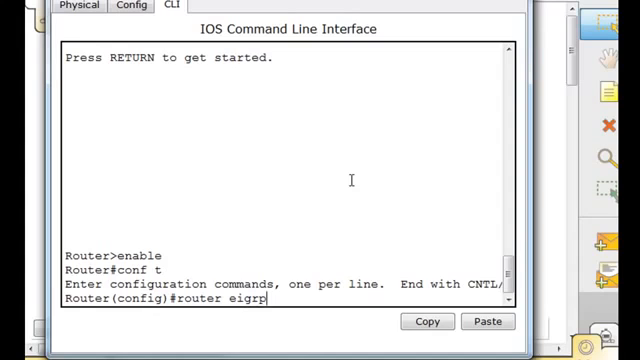
pyautogui.write('1')
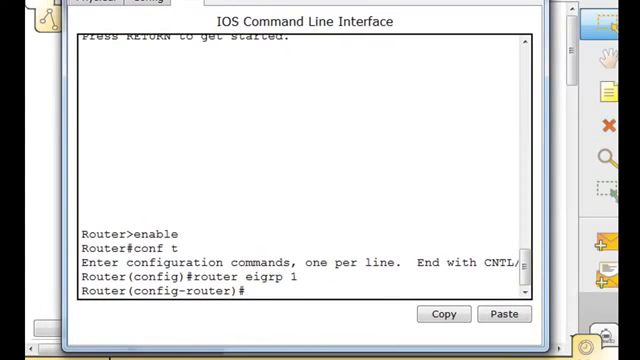
# Step: Begin the network 192.168.5.192 statement on R3
pyautogui.write('network 1')
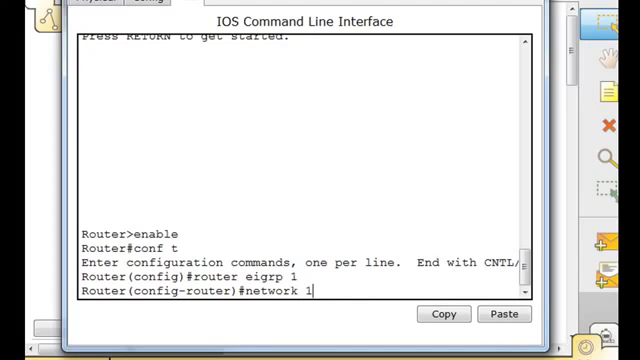
pyautogui.write('92.168')
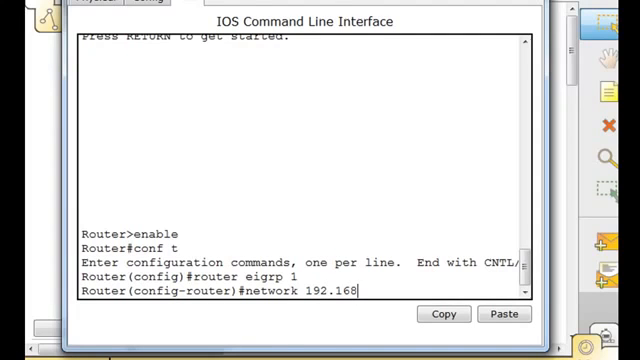
pyautogui.write('.5.')
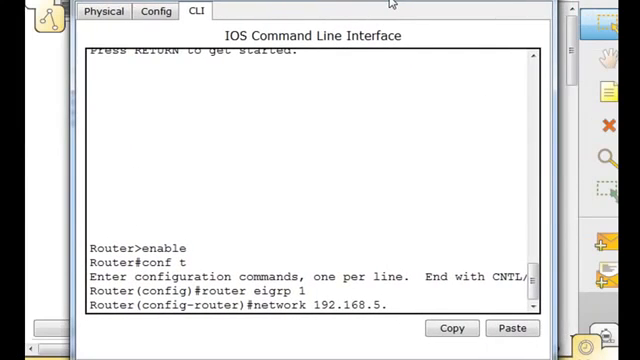
pyautogui.write('.1')
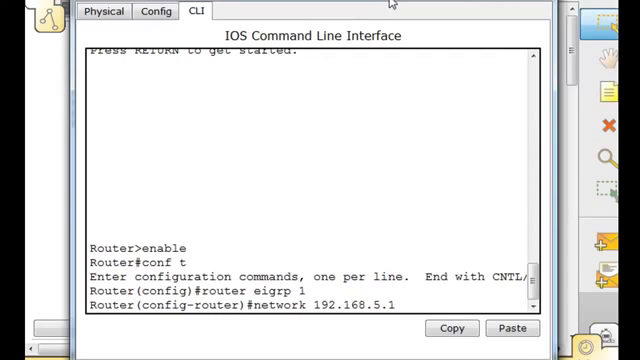
pyautogui.write('92')
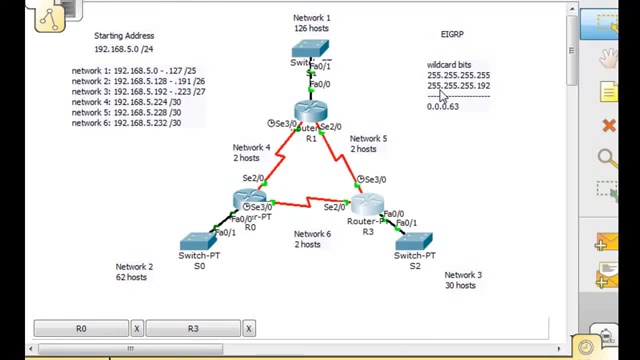
pyautogui.moveTo(478, 92)
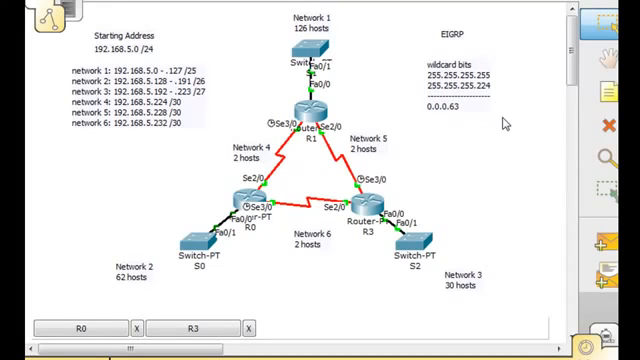
pyautogui.moveTo(510, 107)
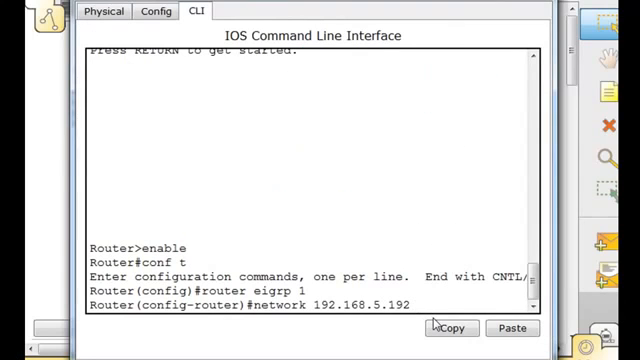
# Step: Advertise 192.168.5.192 0.0.0.31 and 192.168.5.232 0.0.0.3 in R3's EIGRP process
pyautogui.write('0.0.0.31')
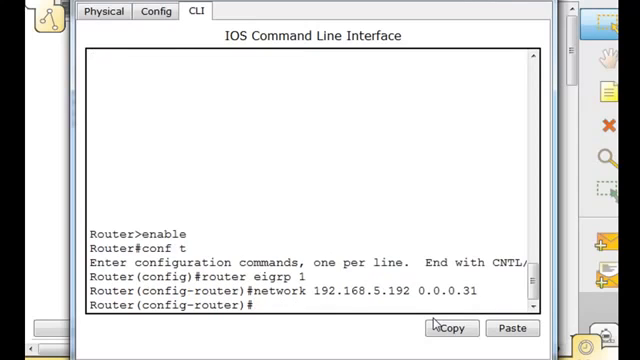
pyautogui.moveTo(468, 78)
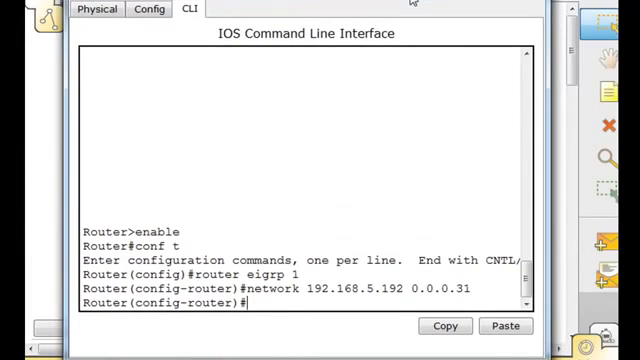
pyautogui.write('network 192.168.5.192 0.0.0.31')
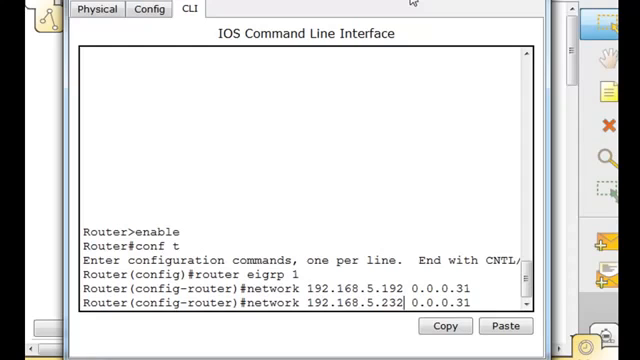
pyautogui.write('1')
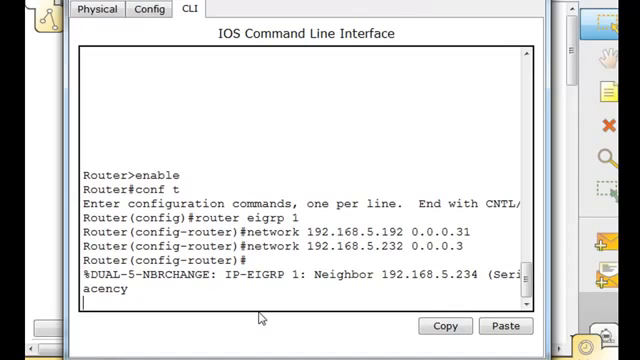
pyautogui.write('network 192.168.5.232 0.0.0.3')
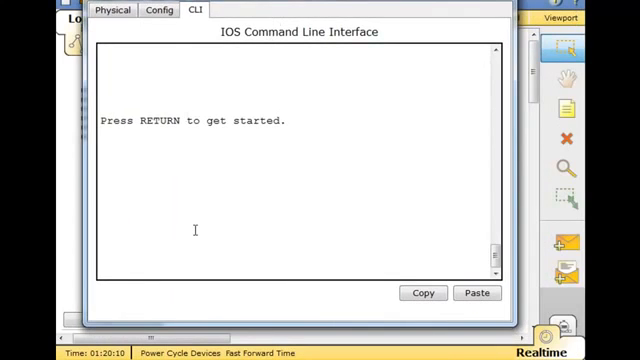
# Step: Run show ip route to list EIGRP routes to 192.168.5.0/25, 192.168.5.192/27 and 192.168.5.228/30
pyautogui.press('return')
pyautogui.write('en')
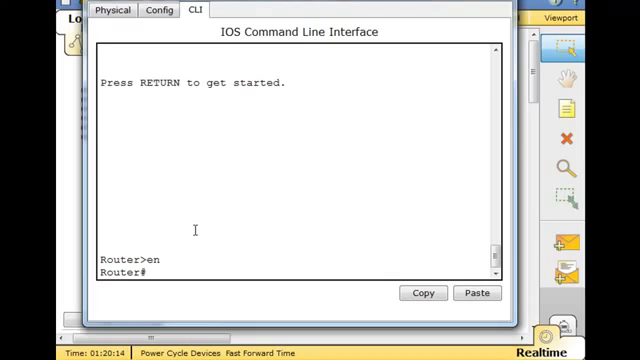
pyautogui.write('show ip ro')
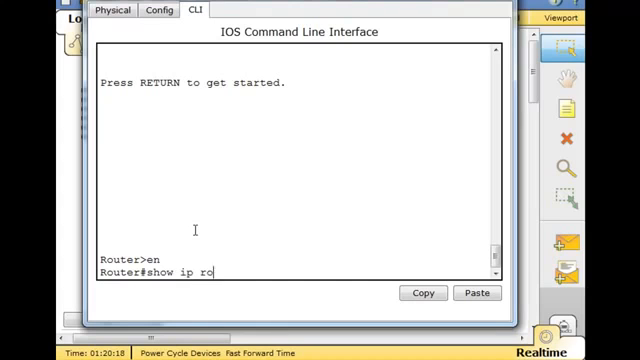
pyautogui.press('enter')
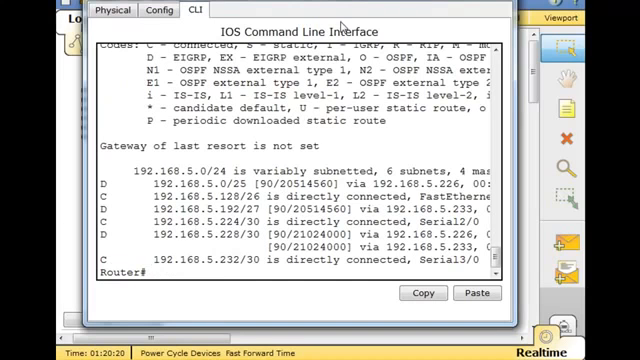